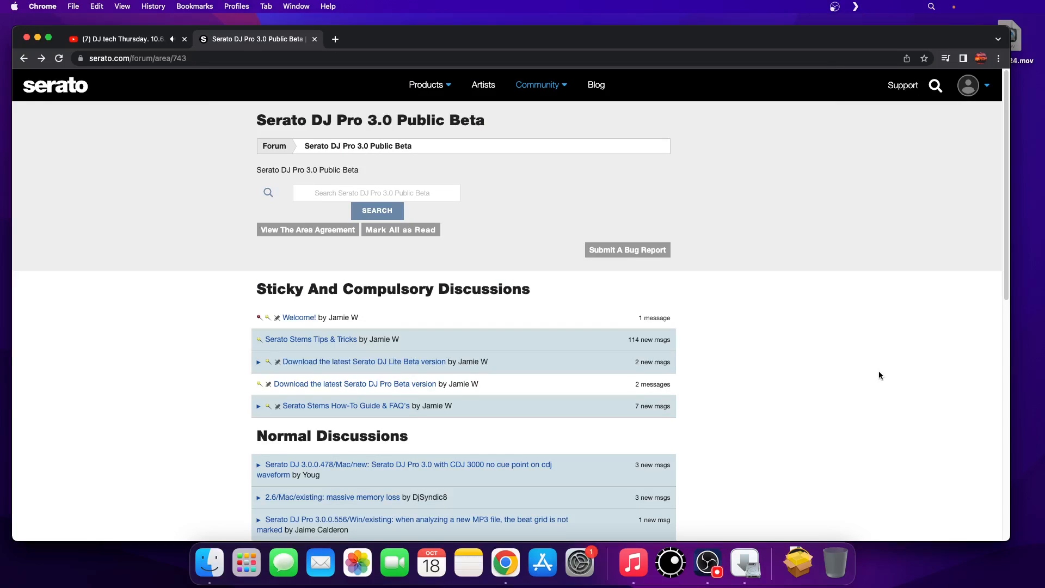
mouse_move(812, 367)
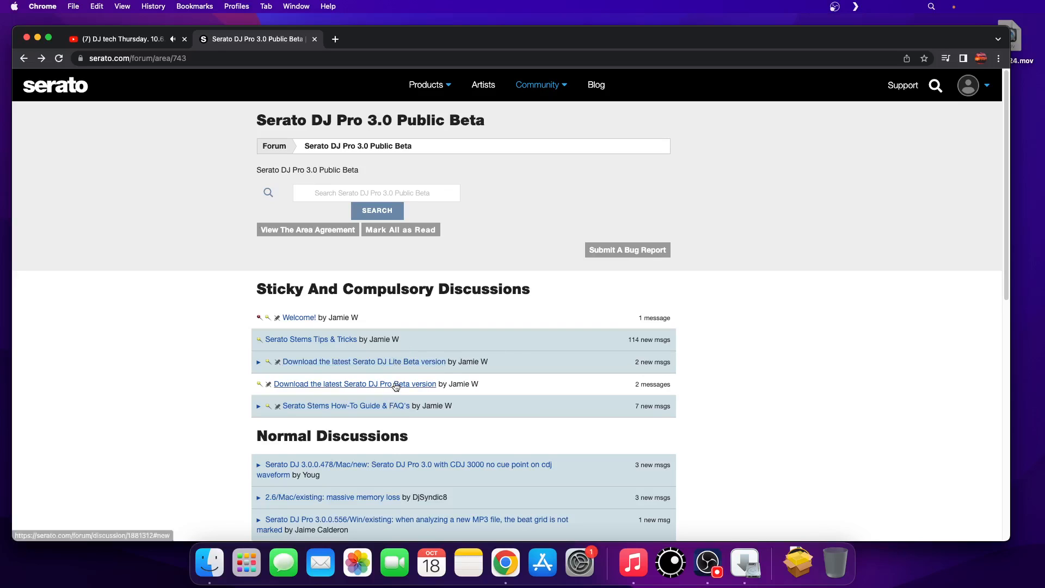
Open the 'Download the latest Serato DJ Pro Beta' thread and scroll to its Downloads section.
left_click(354, 383)
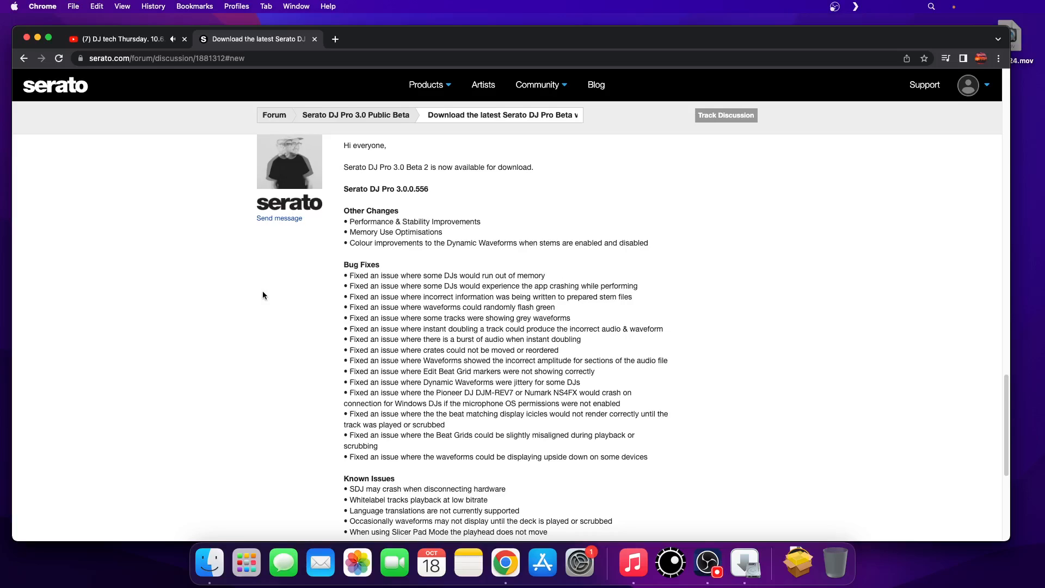
mouse_move(226, 268)
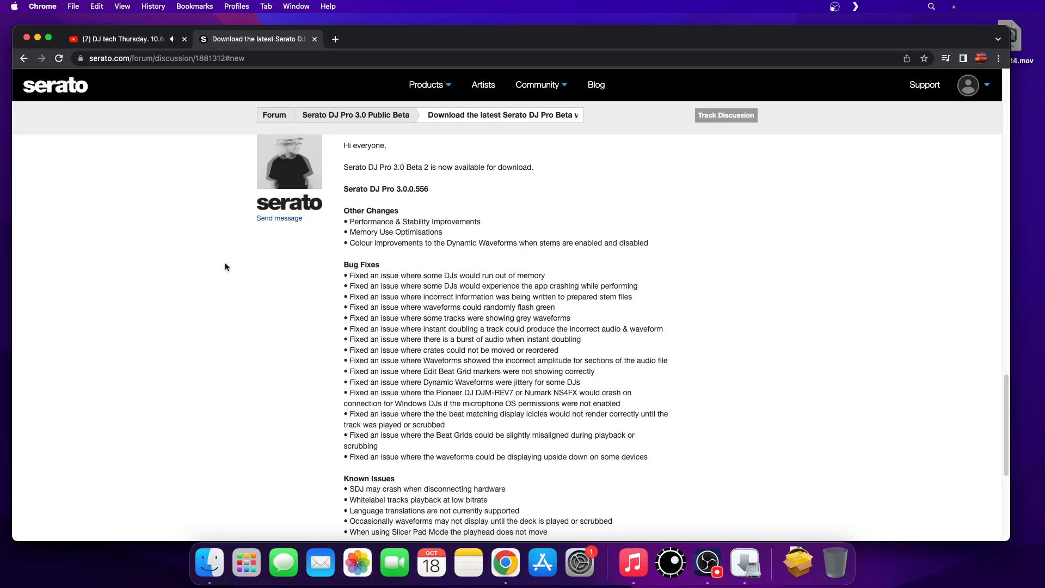
mouse_move(279, 407)
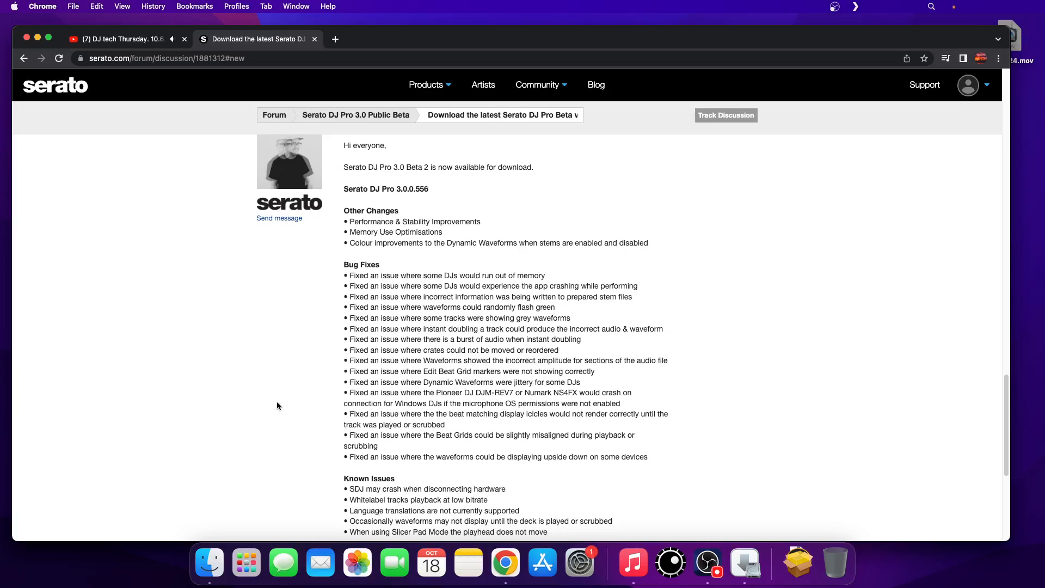
scroll("down", 3)
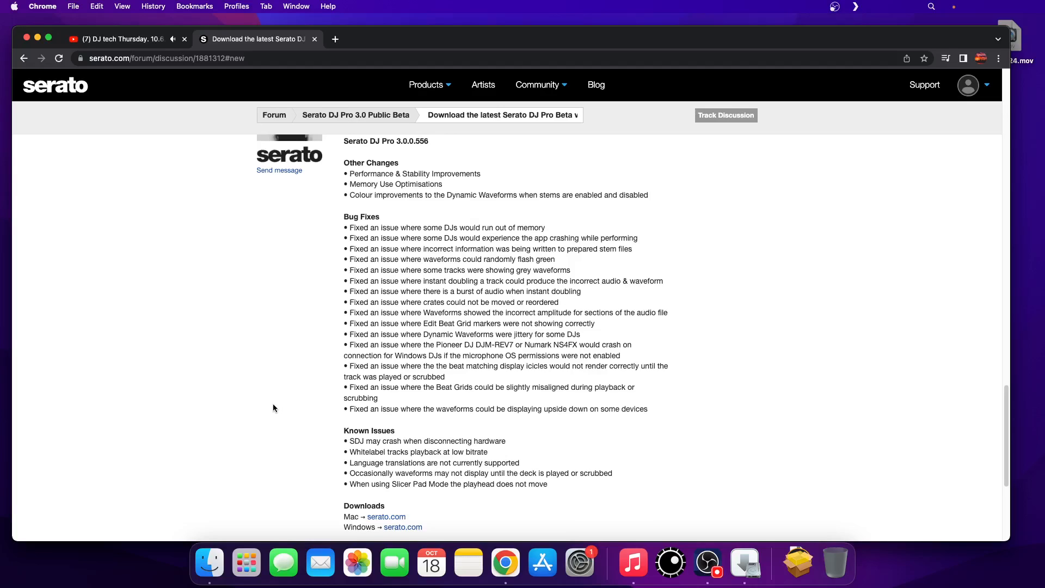
scroll("down", 3)
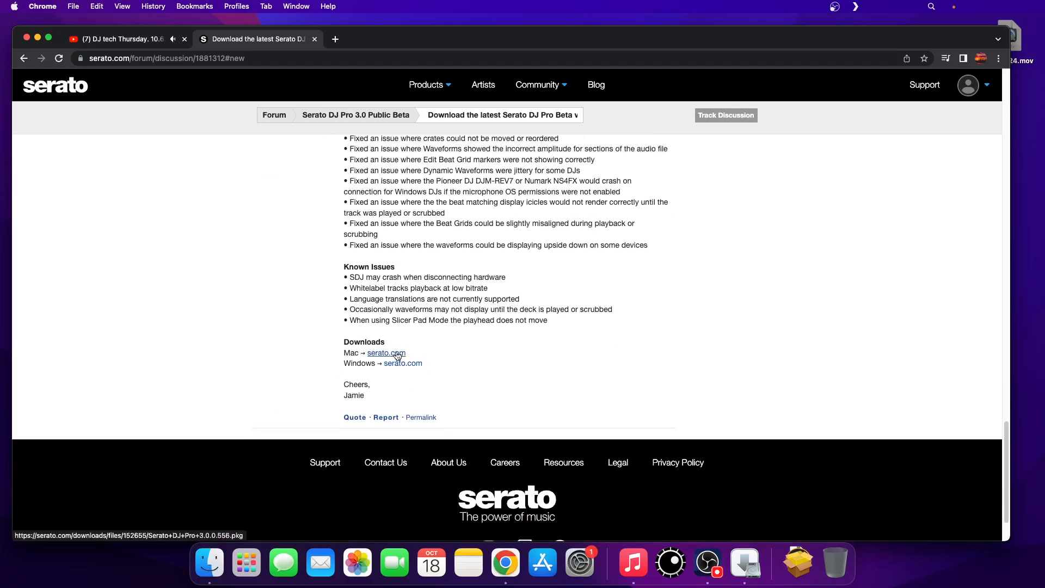
Download the Serato DJ Pro Mac package and mark it Open When Done.
left_click(386, 353)
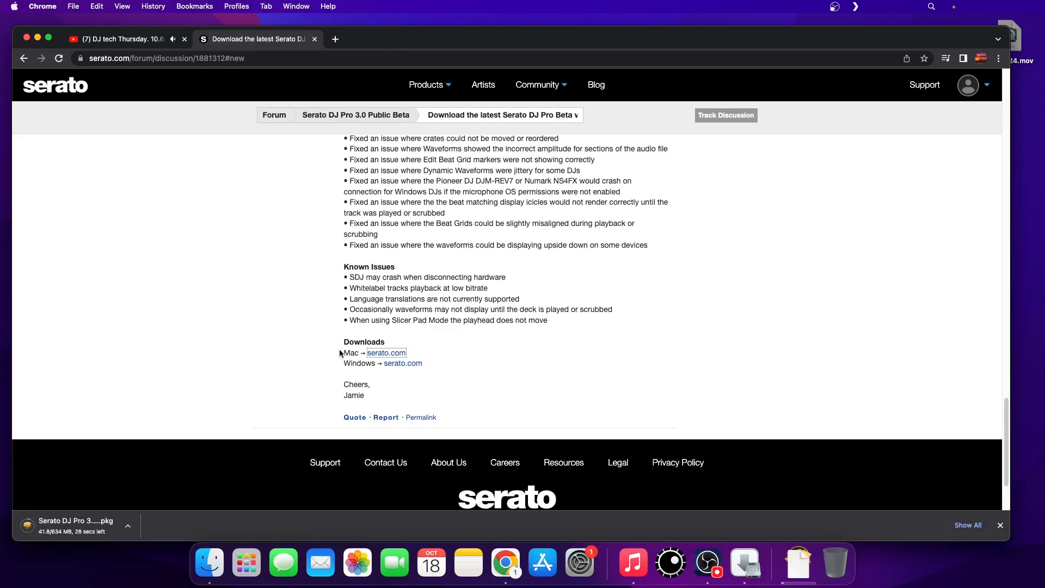
mouse_move(167, 366)
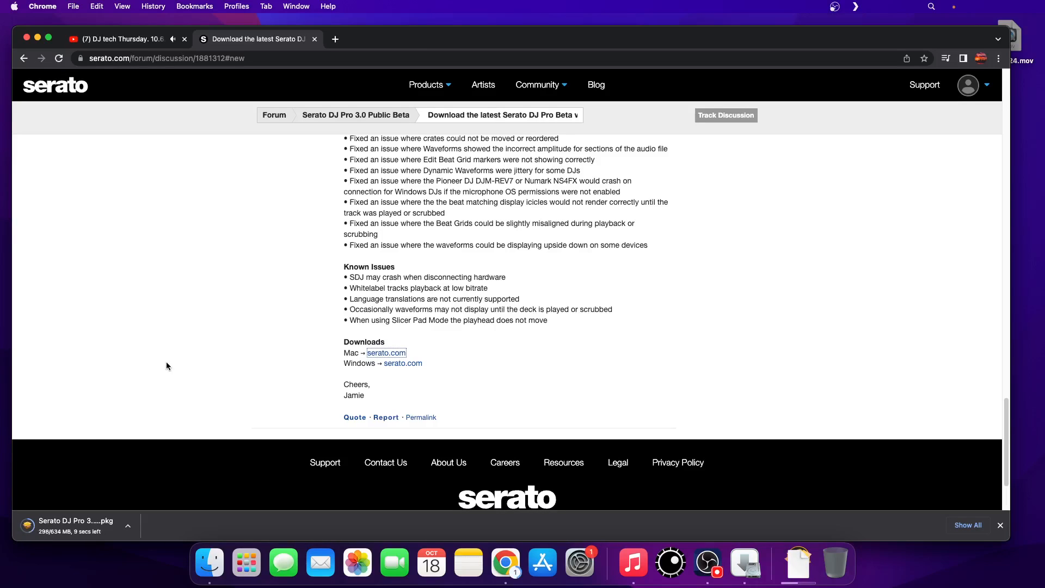
mouse_move(136, 477)
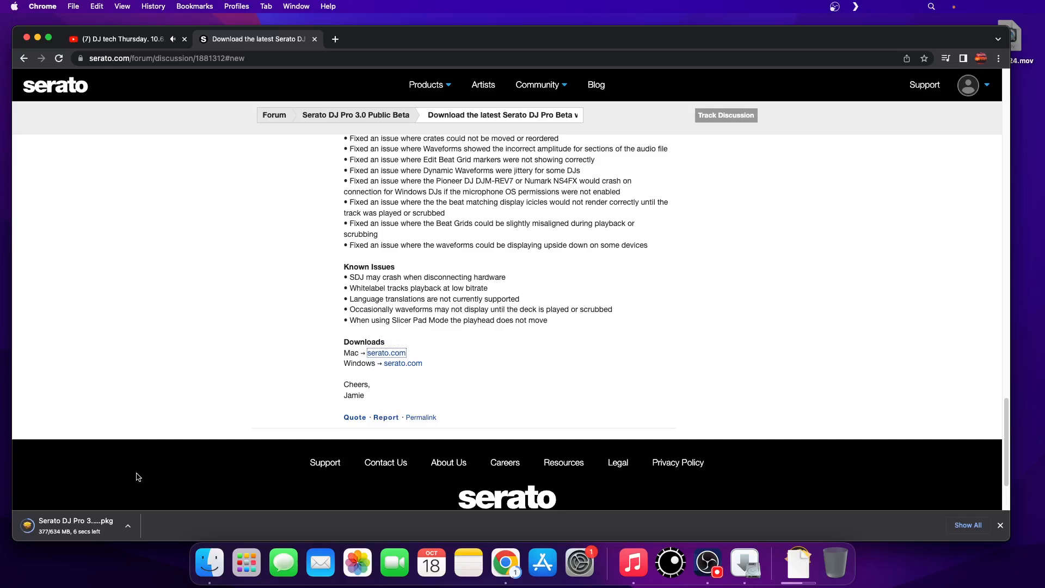
left_click(127, 527)
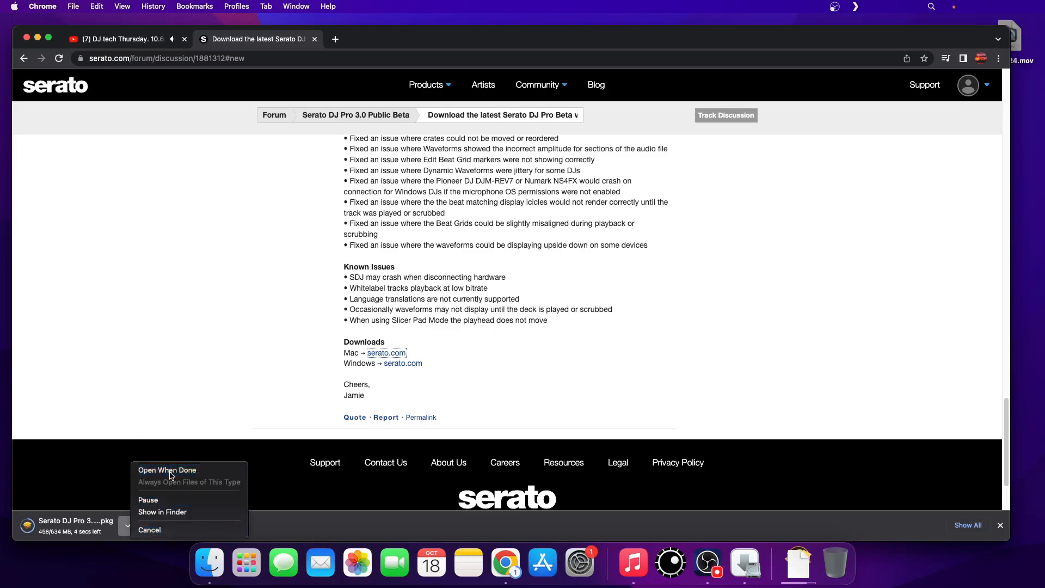
left_click(166, 470)
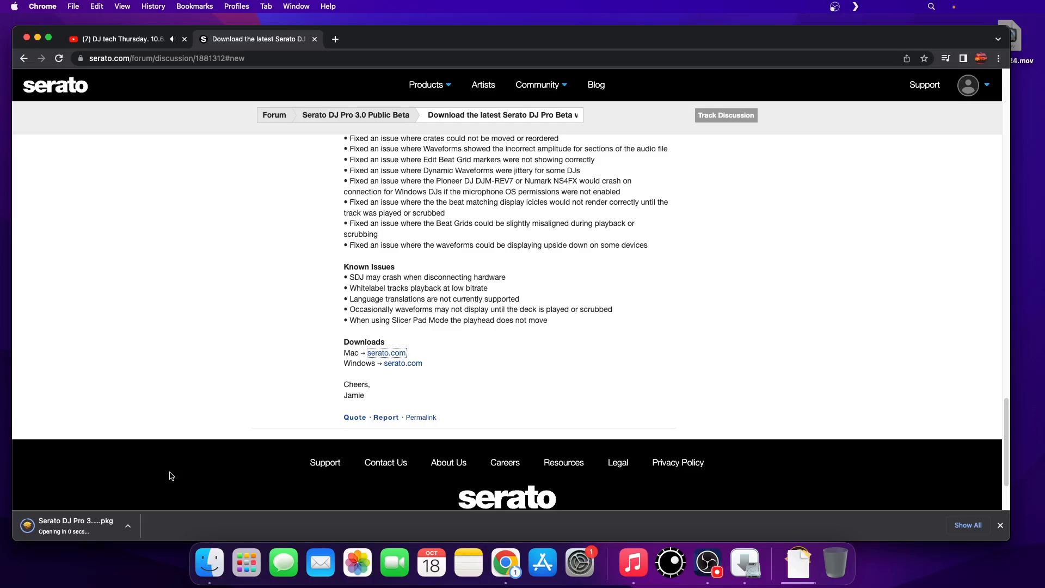
Bring the running 'Install Serato DJ Pro' window to the front.
left_click(77, 525)
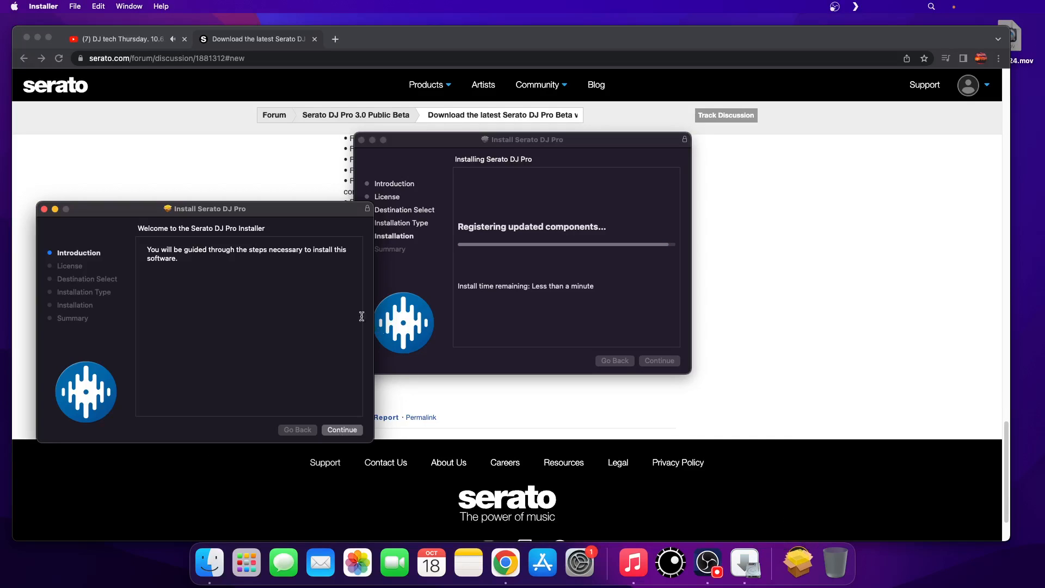
mouse_move(629, 412)
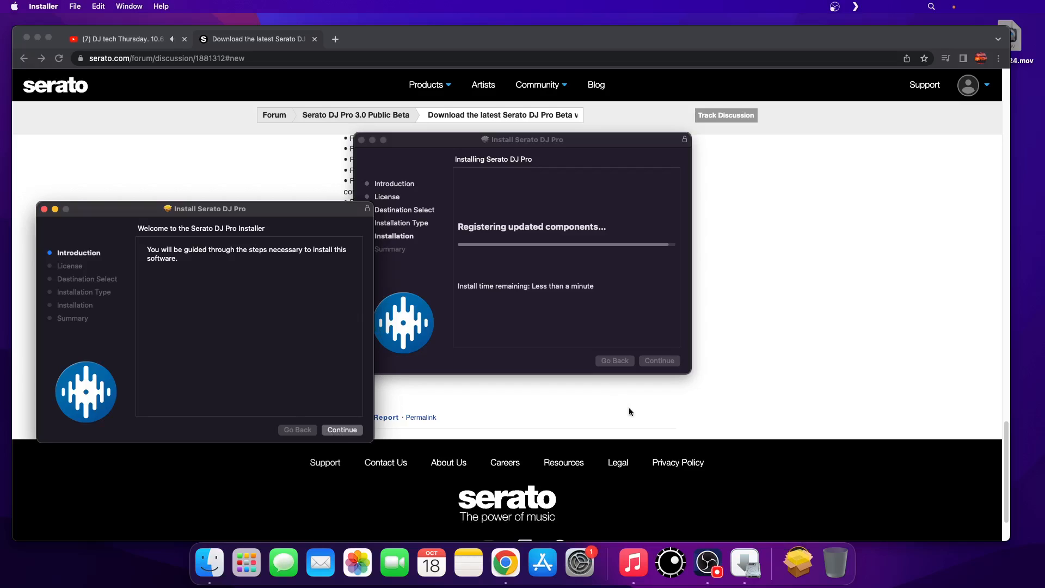
mouse_move(372, 140)
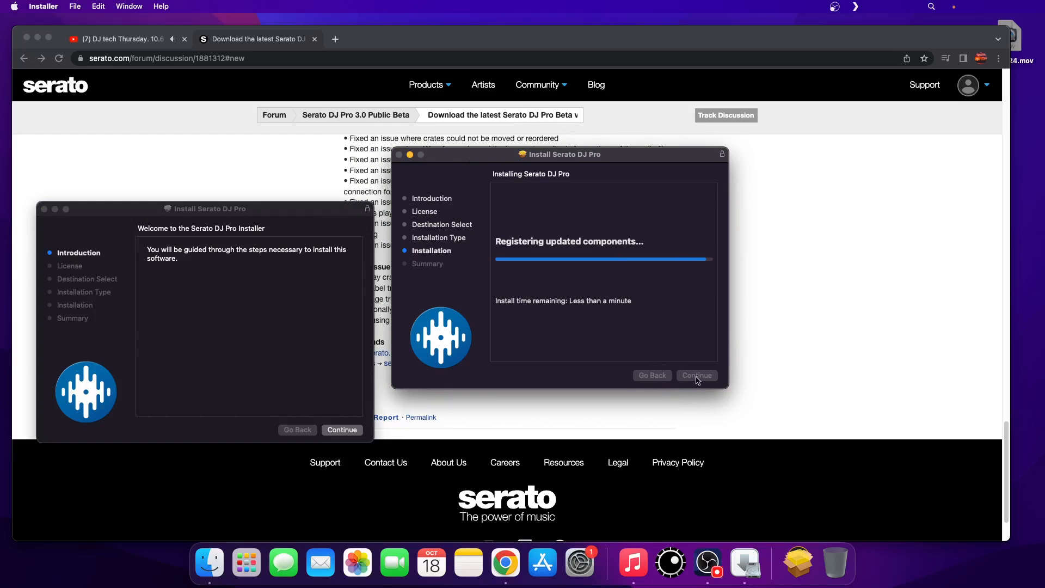
mouse_move(341, 430)
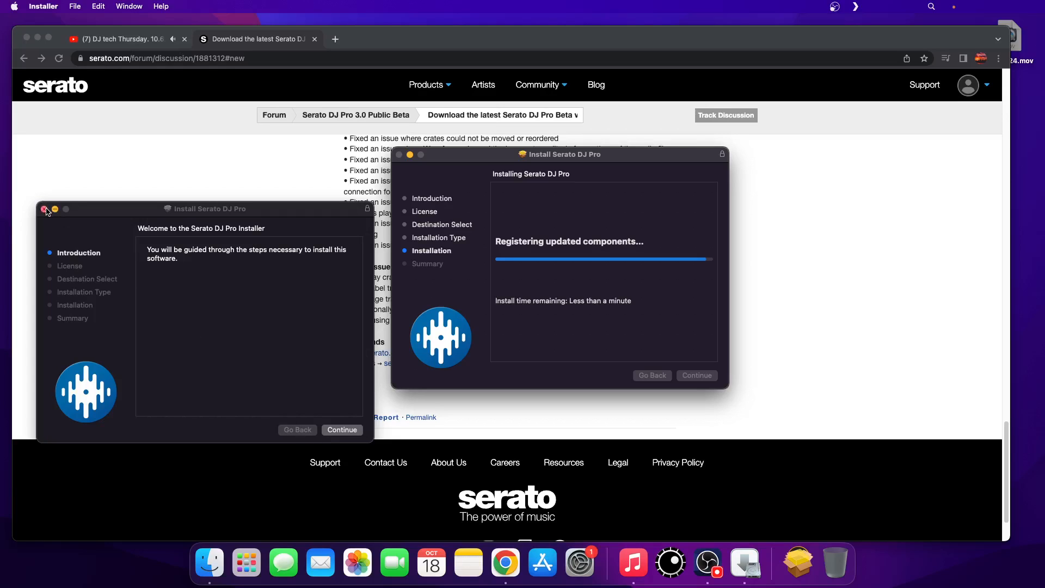
Close the duplicate Introduction installer window, leaving the installation running.
left_click(44, 209)
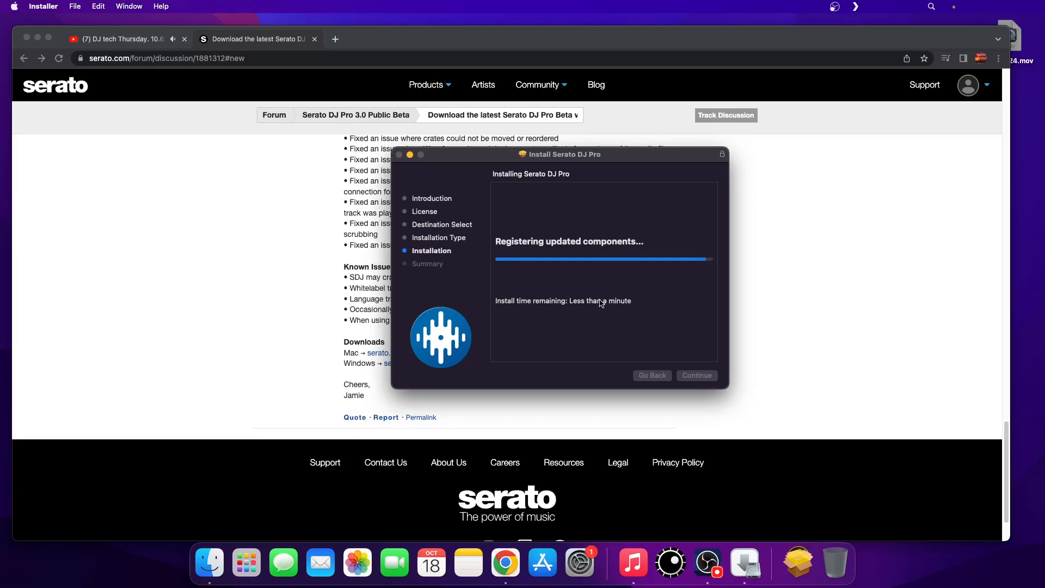
mouse_move(507, 265)
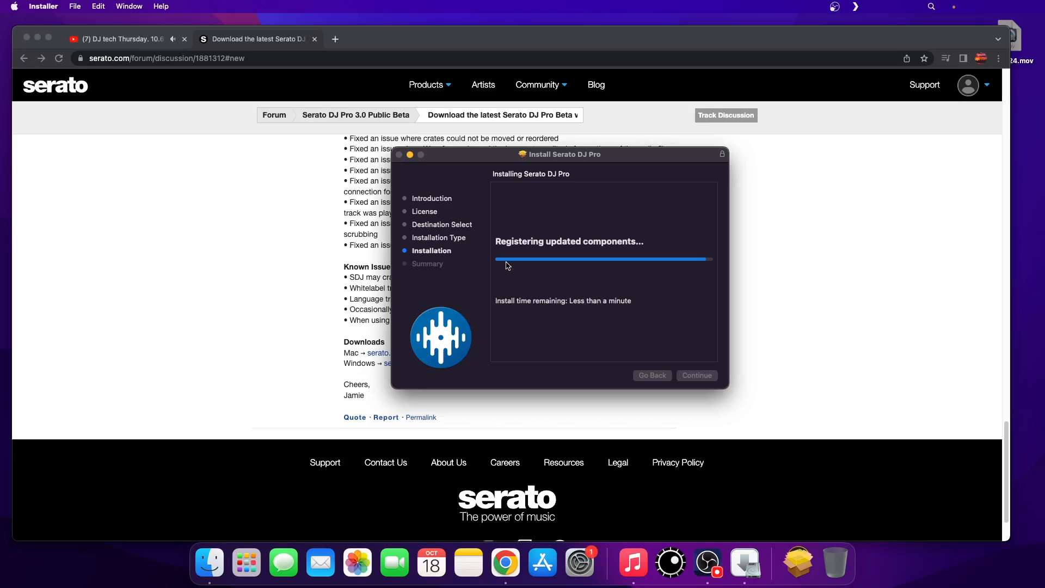
mouse_move(543, 246)
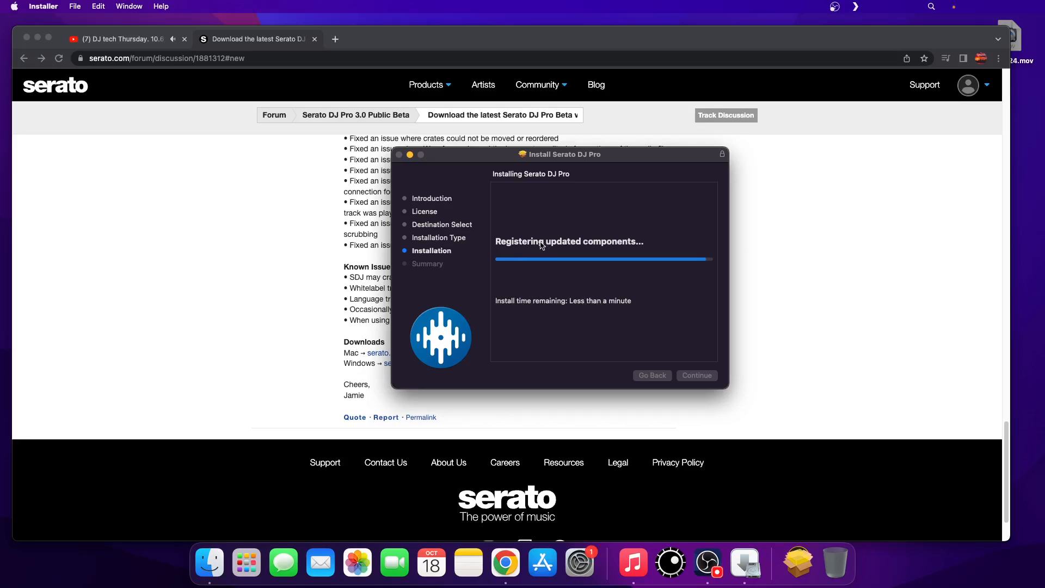
mouse_move(700, 280)
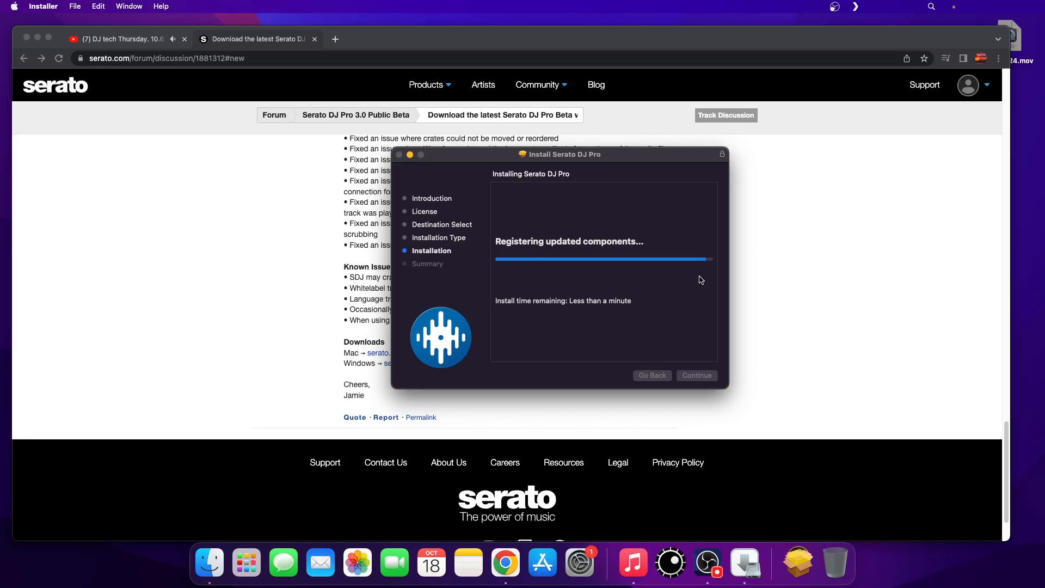
mouse_move(710, 266)
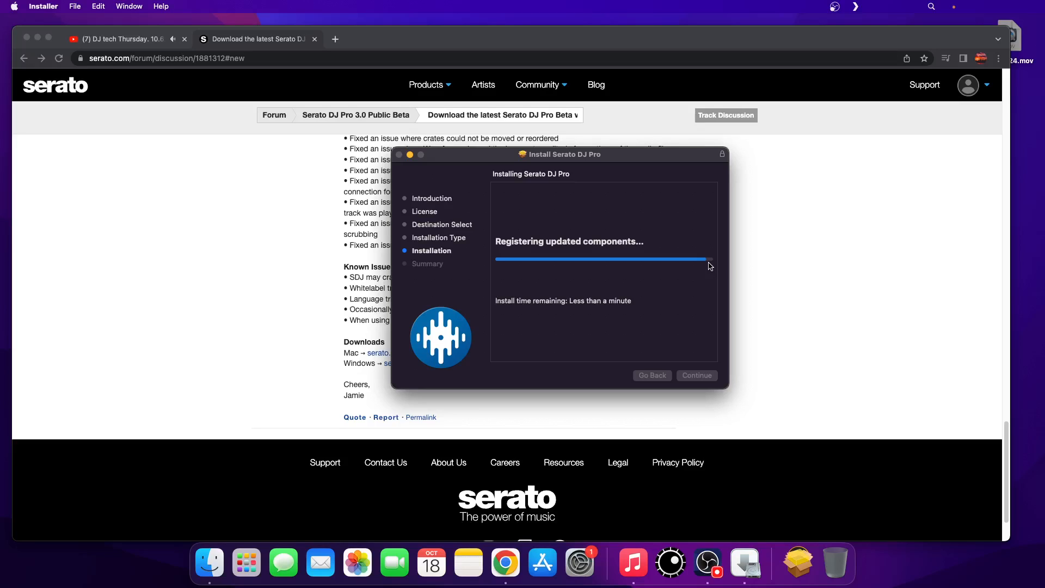
mouse_move(683, 273)
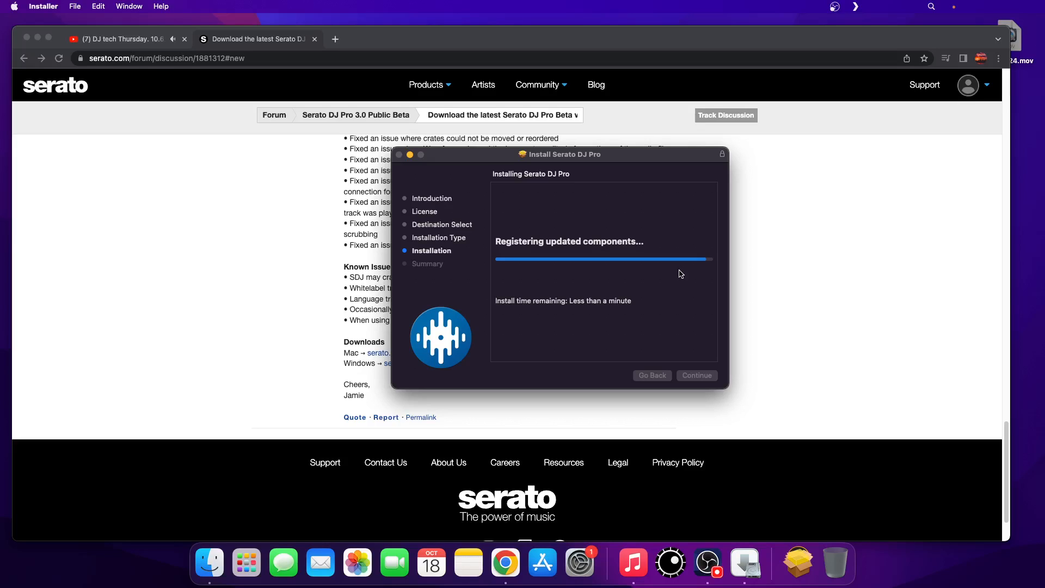
mouse_move(662, 259)
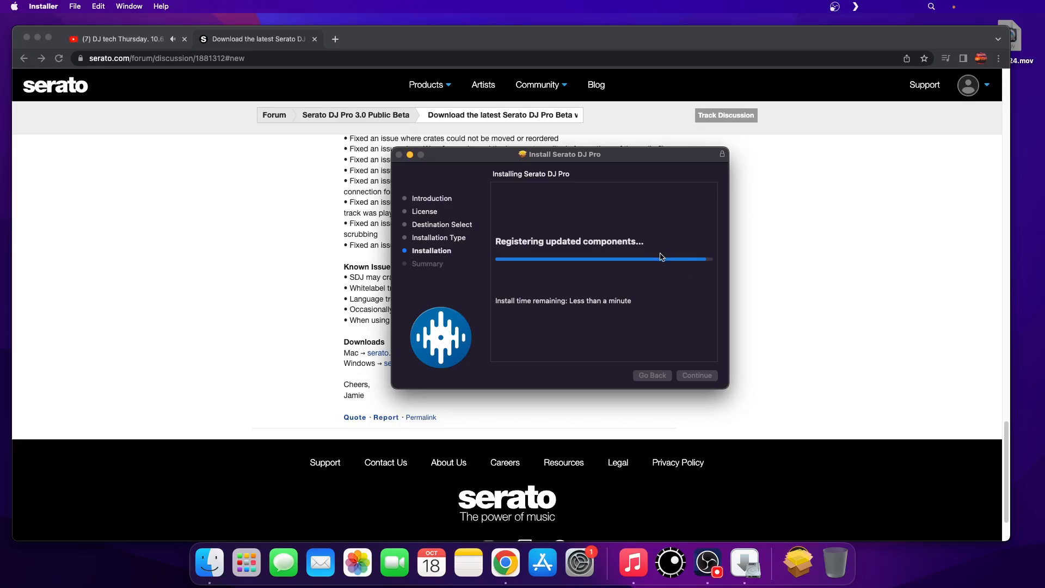
mouse_move(650, 275)
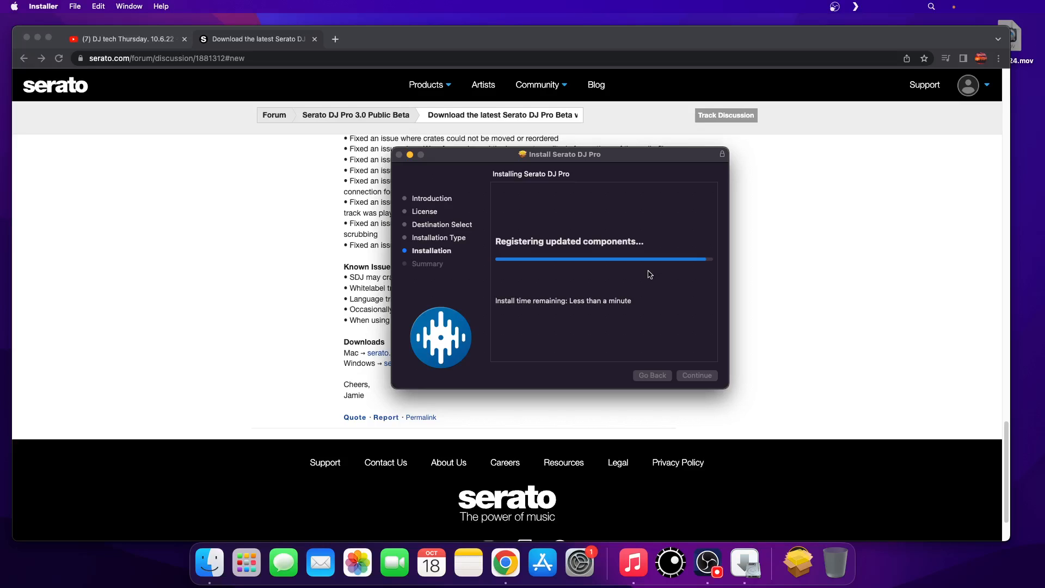
mouse_move(657, 380)
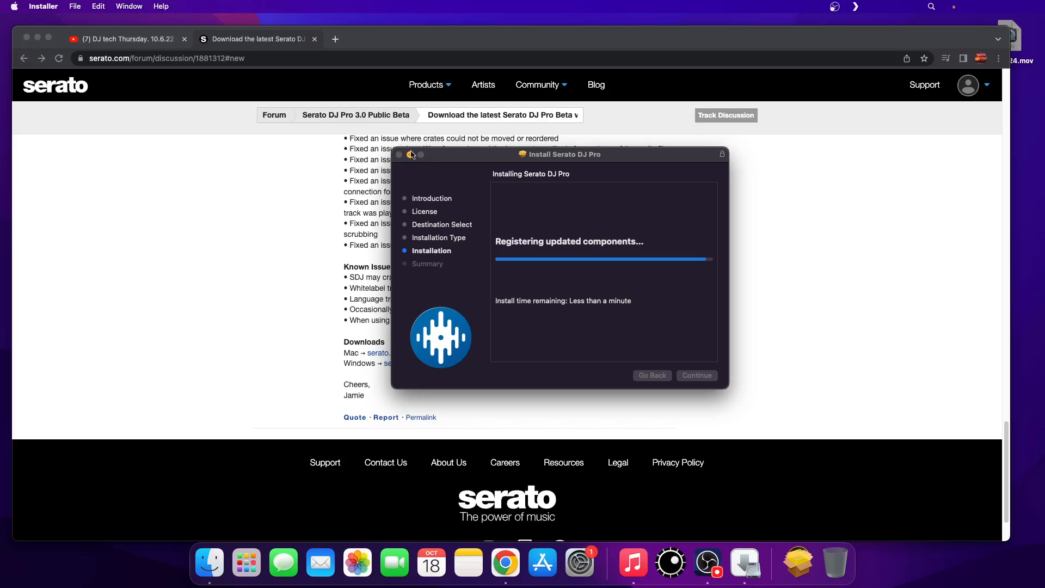
mouse_move(676, 340)
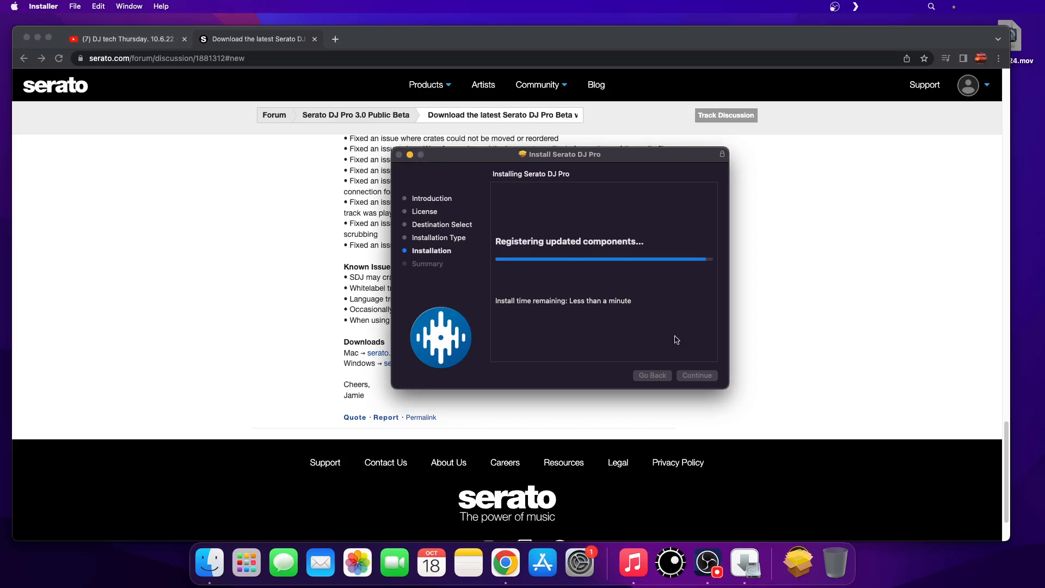
mouse_move(663, 373)
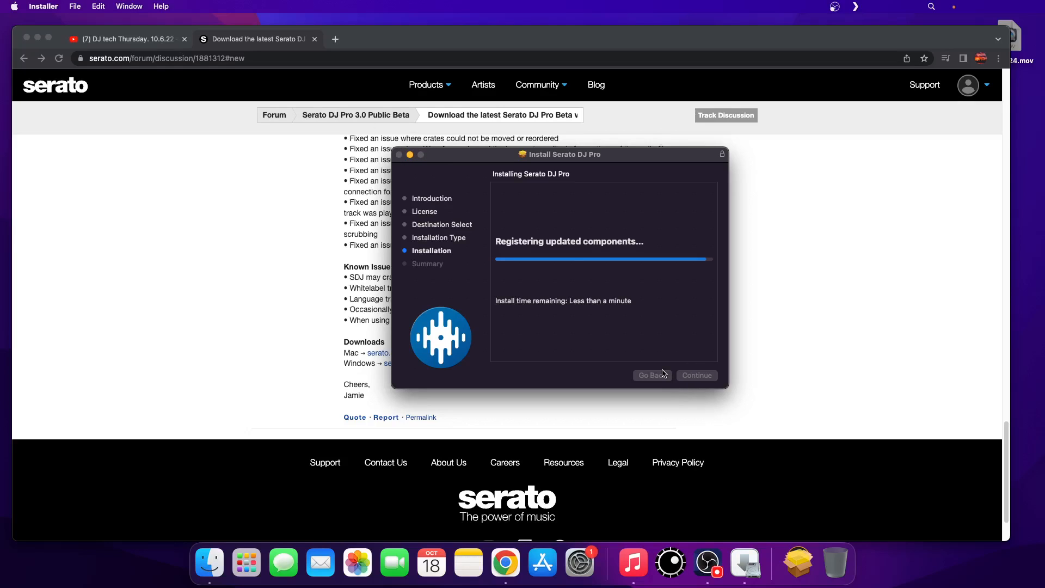